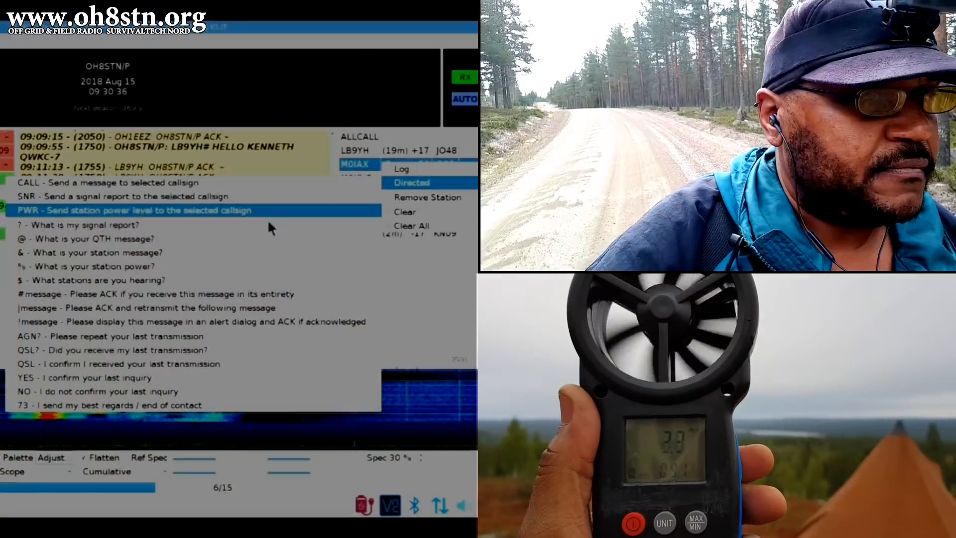
pyautogui.click(183, 293)
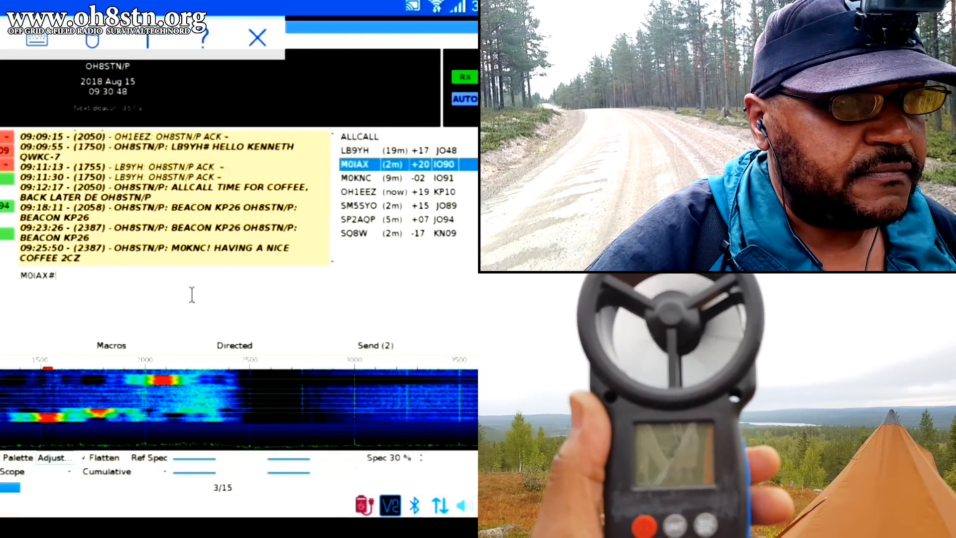
pyautogui.write('HELLO MM')
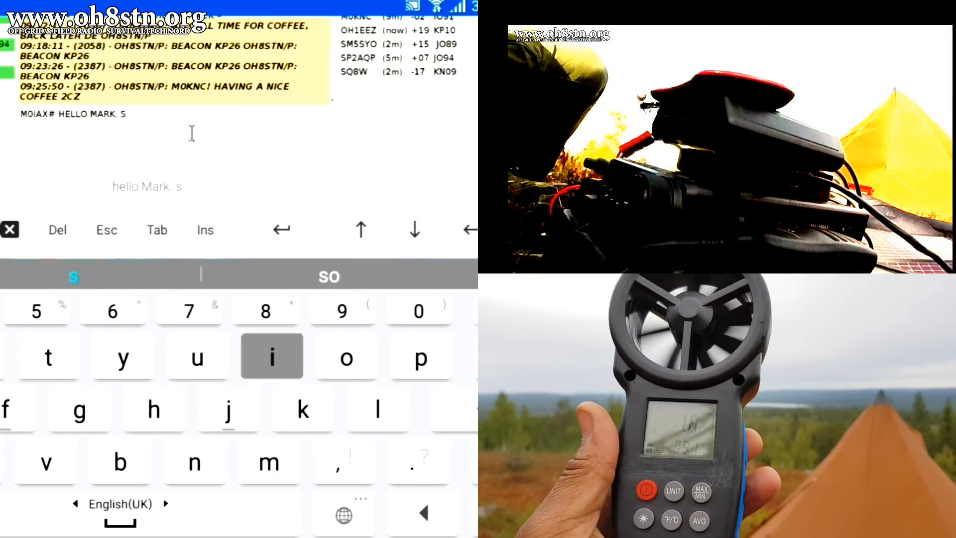
pyautogui.write('itrep wx')
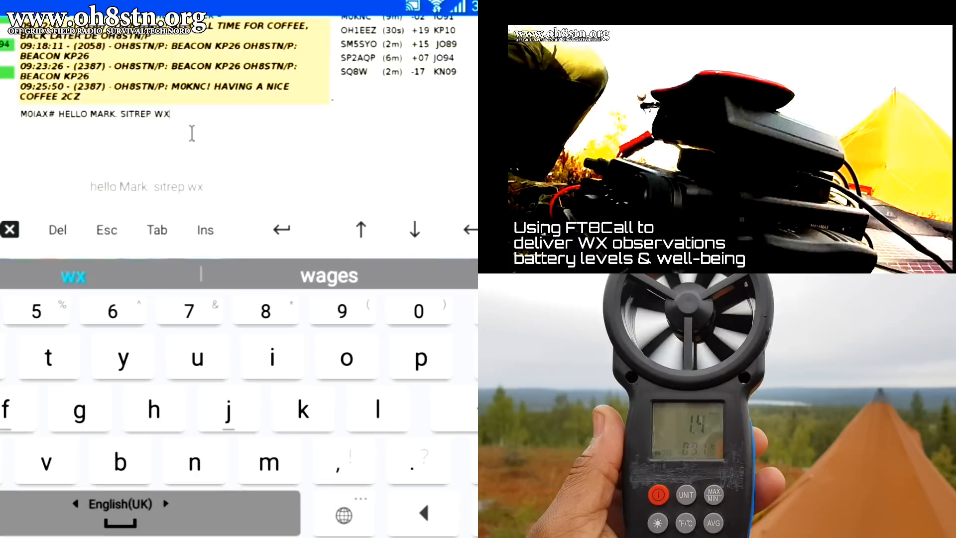
pyautogui.write('+13C, SOME CLOUDS')
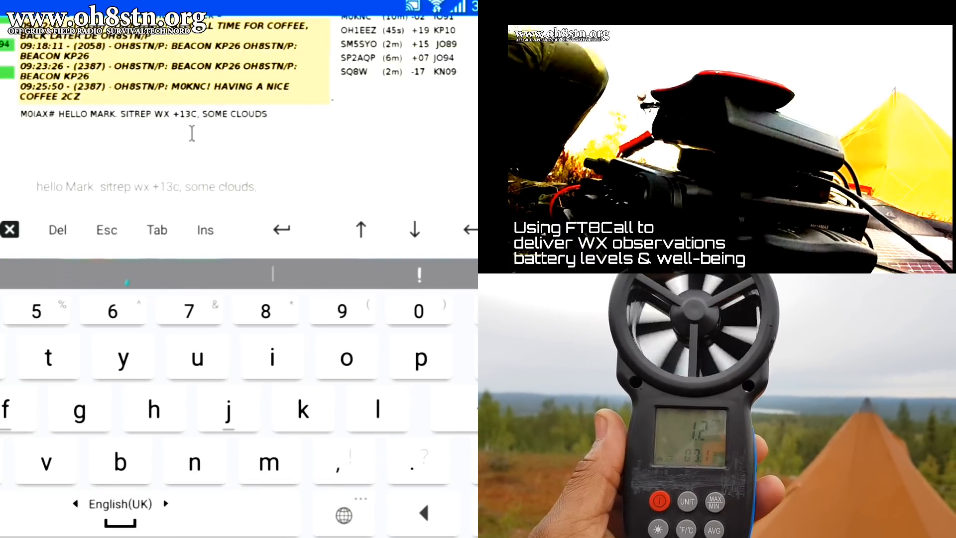
pyautogui.write('bsttery level ok')
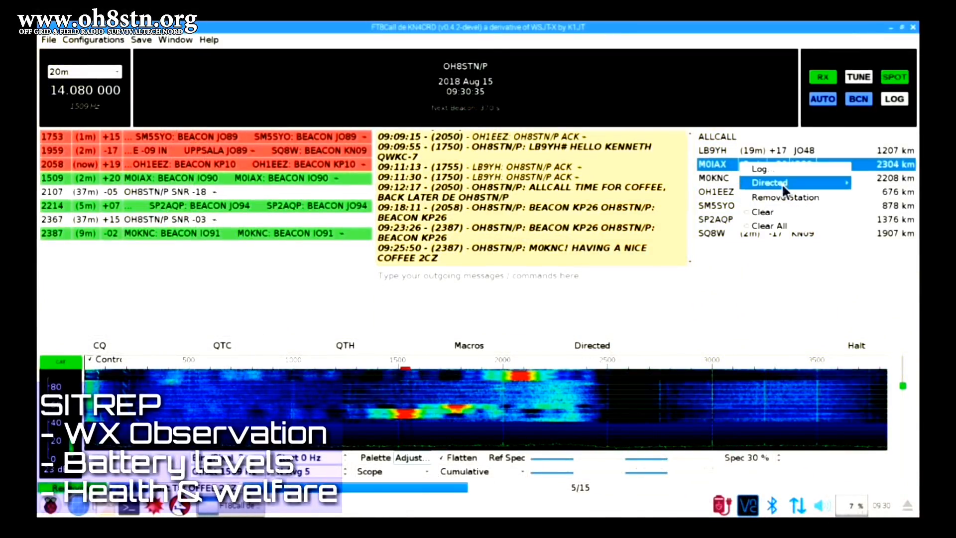
# Write the directed SITREP to Mark: WX +13C, some clouds, battery level OK.
pyautogui.click(769, 182)
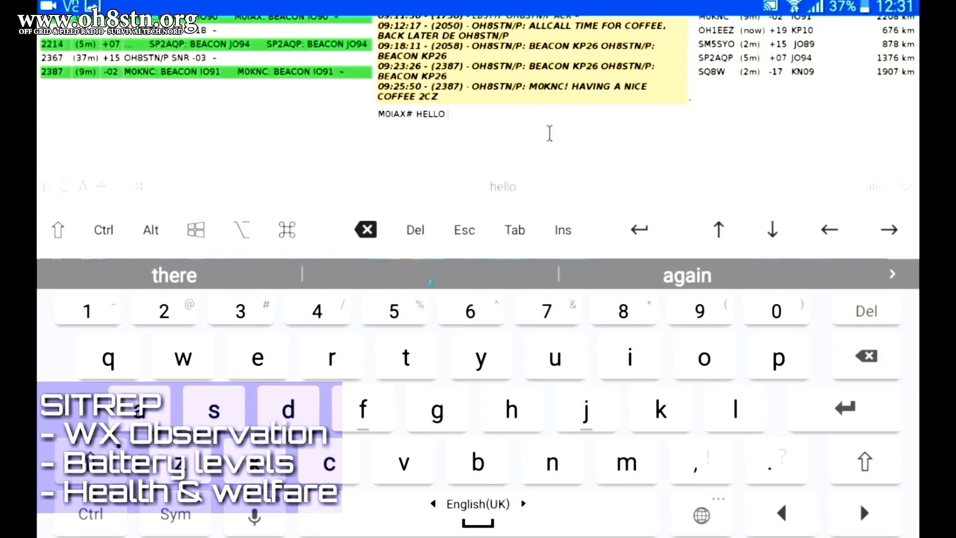
pyautogui.write('Mark')
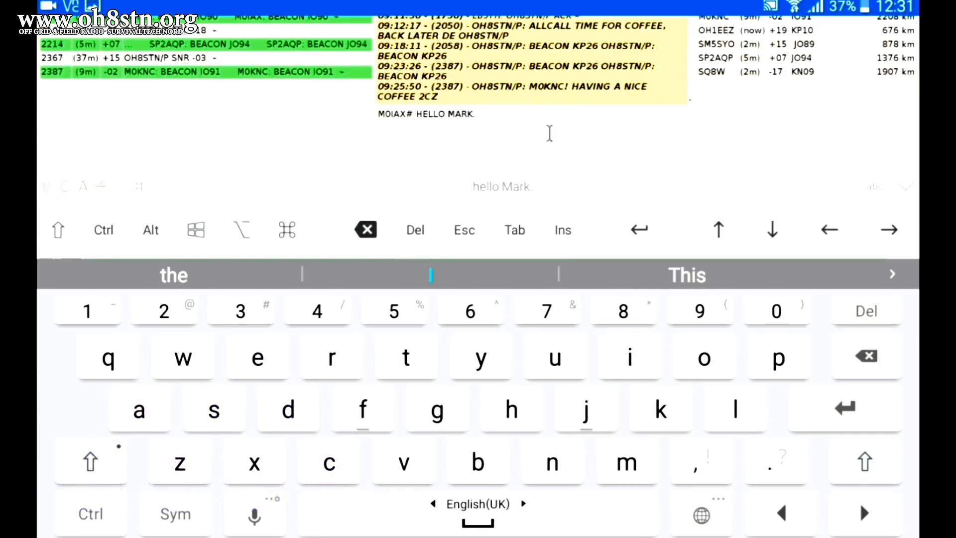
pyautogui.write('sitrep wx +13c, some clou')
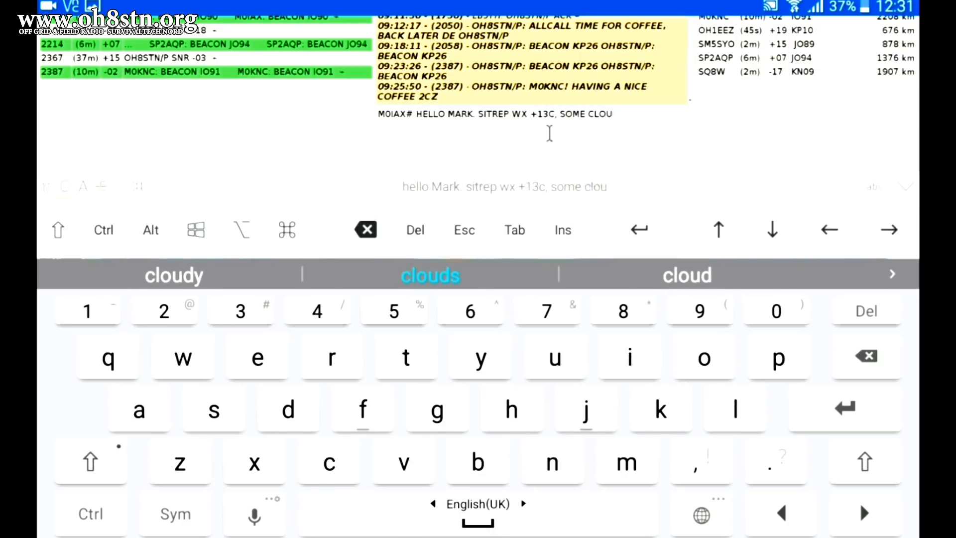
pyautogui.write('ds, bsttery lev')
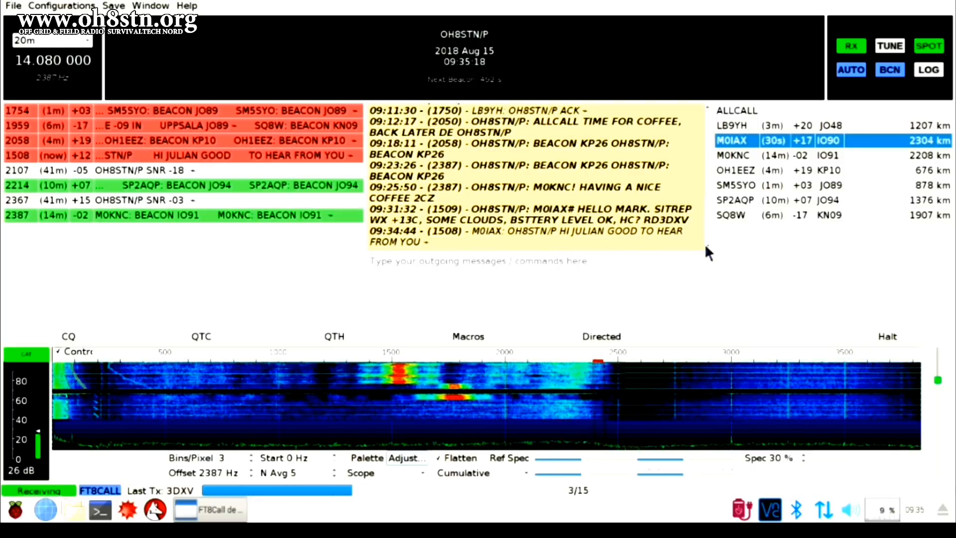
pyautogui.rightClick(734, 139)
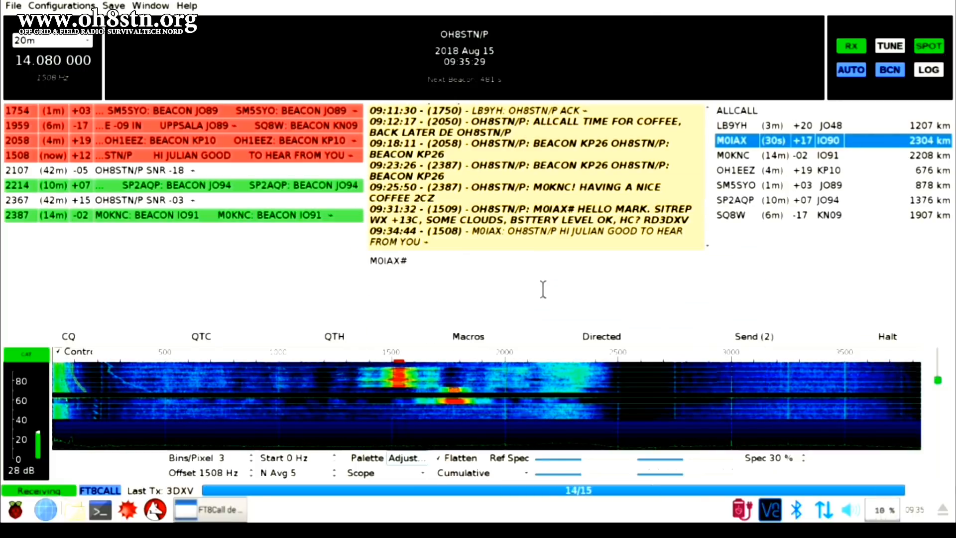
pyautogui.write('AND Y')
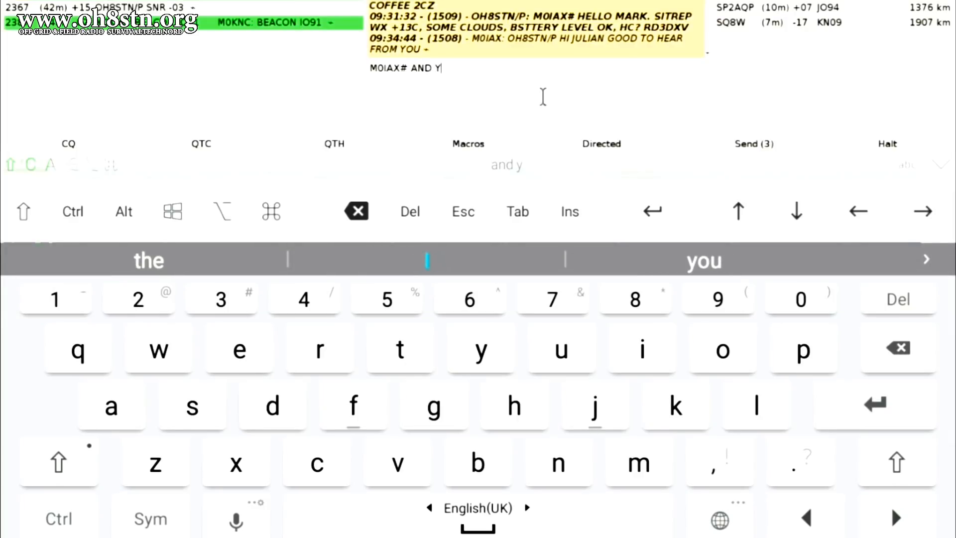
pyautogui.write('OU MARK. WHAT')
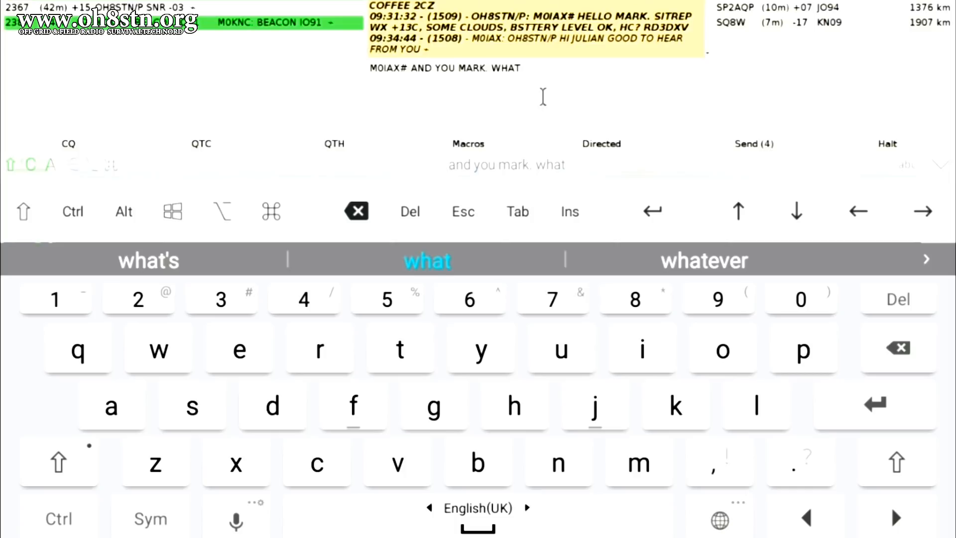
pyautogui.write('is you')
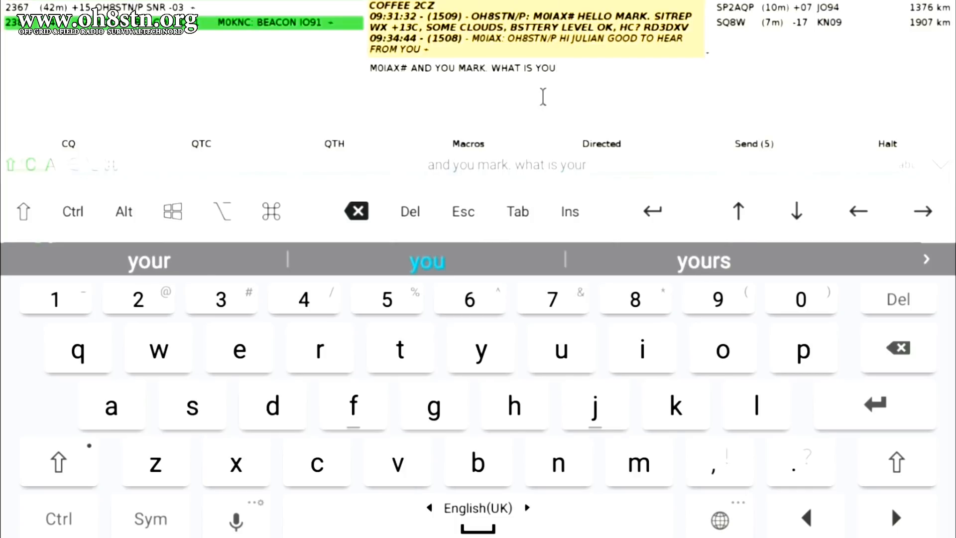